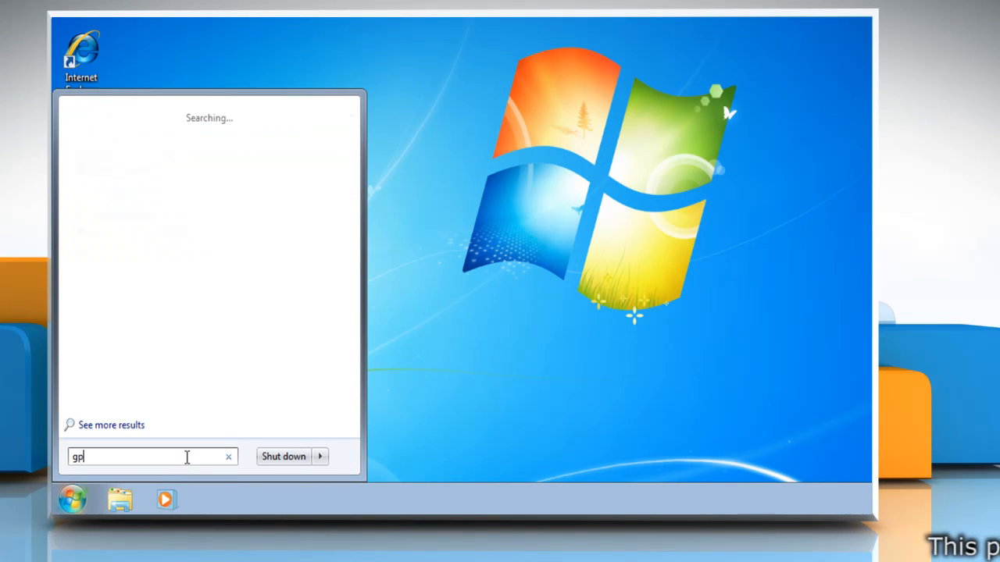
- Launch gpedit.msc from the Start menu search box
text(edit.ms)
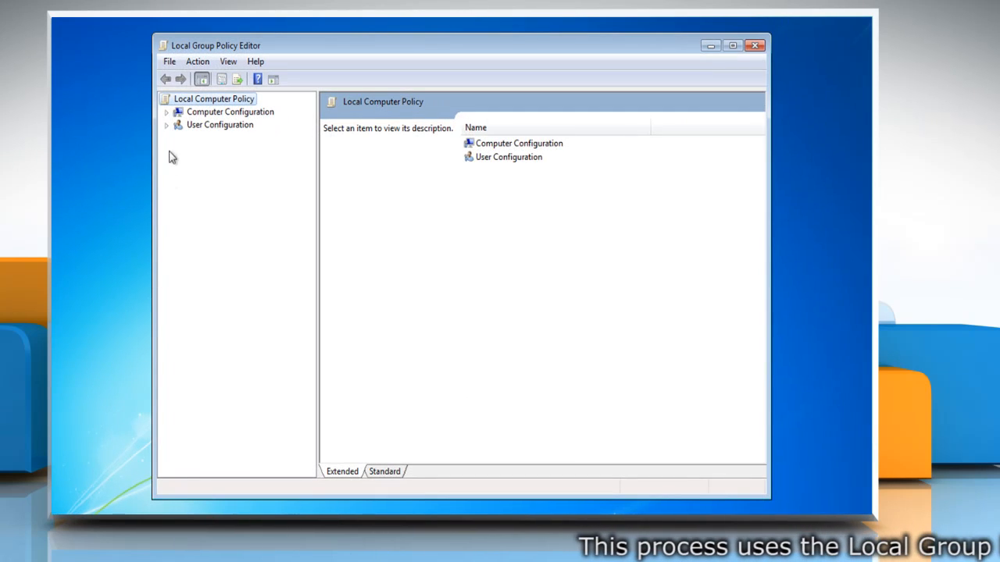
- Open User Configuration > Administrative Templates > System 'Run only specified Windows applications' and enable it
click(166, 124)
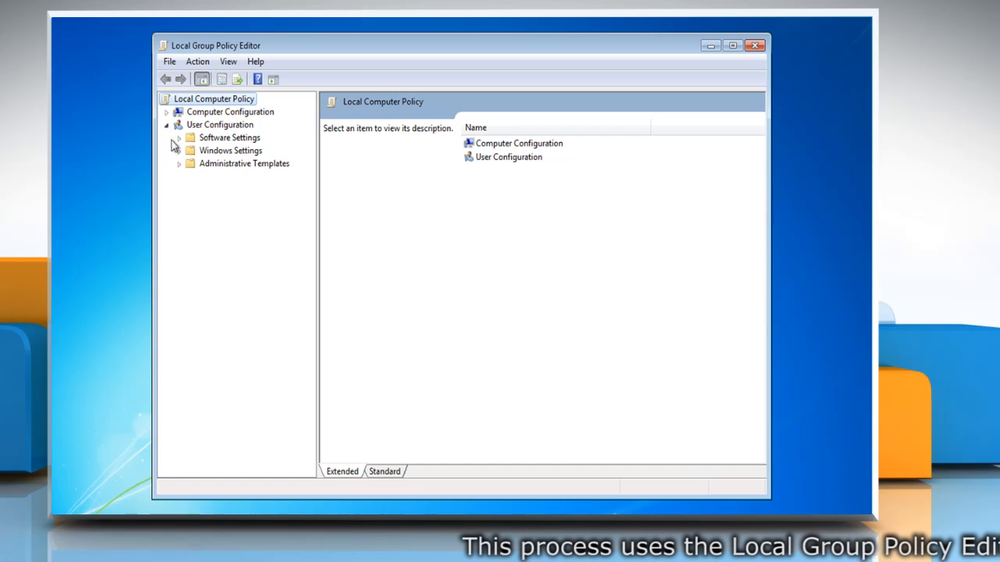
click(179, 164)
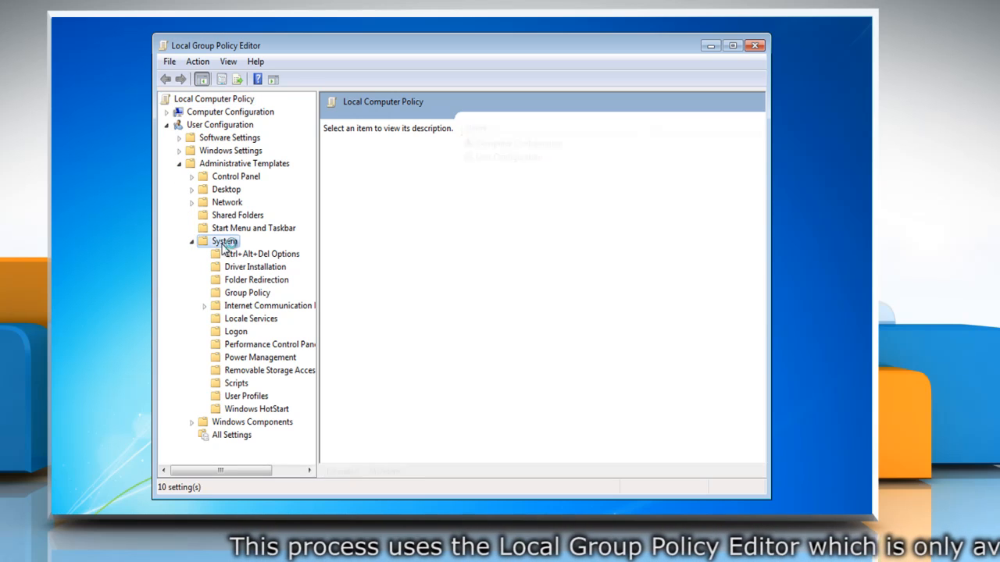
click(224, 240)
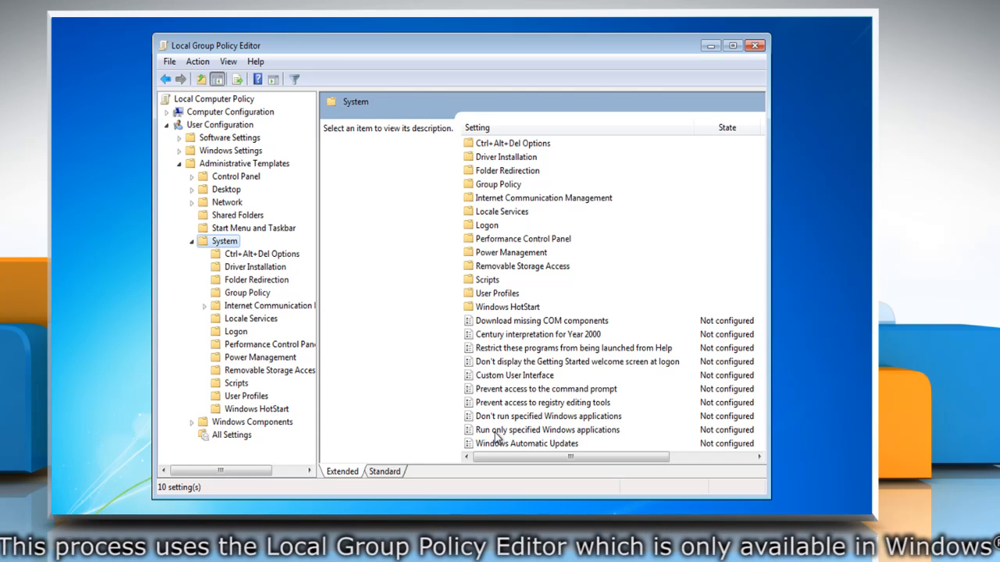
double_click(548, 430)
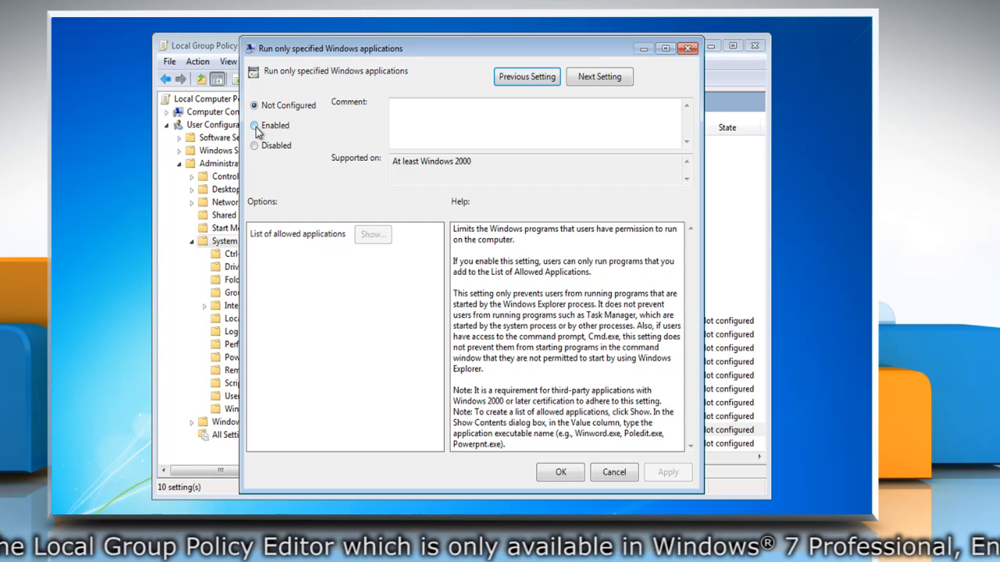
click(255, 125)
text(Firefo)
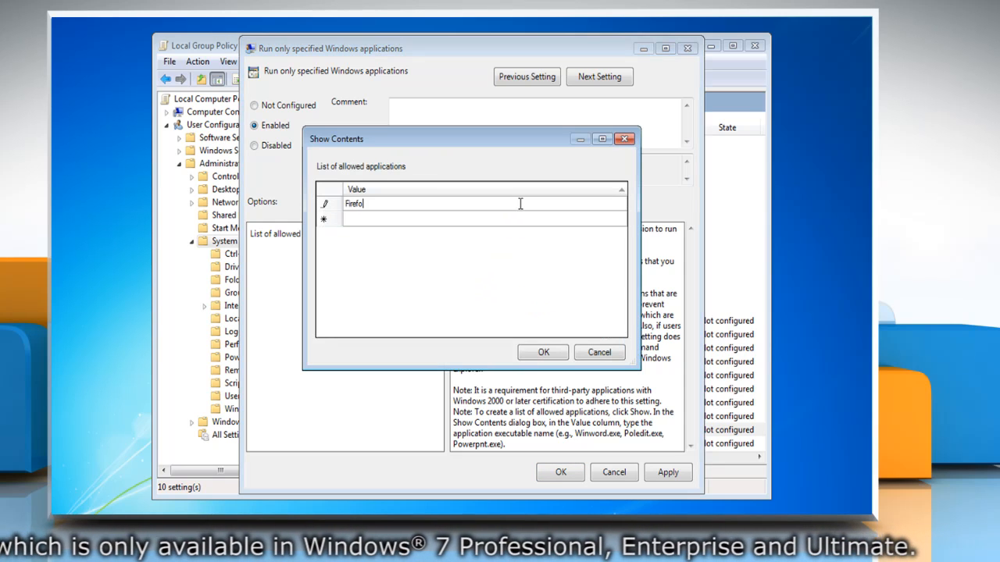
- Enter word.exe, itunes.exe and excel.exe after Firefox.exe in the allowed list and confirm
text(word.)
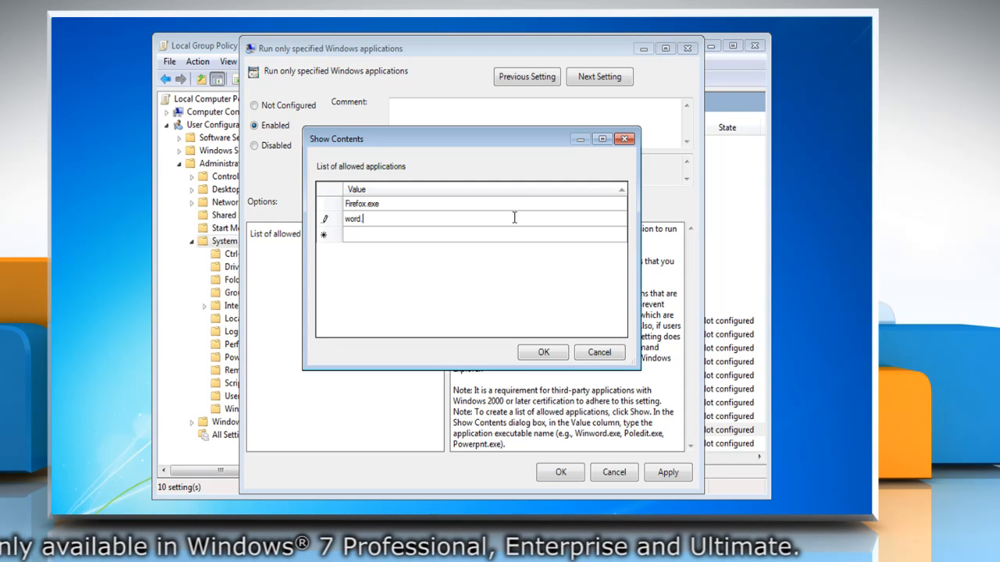
text(exe)
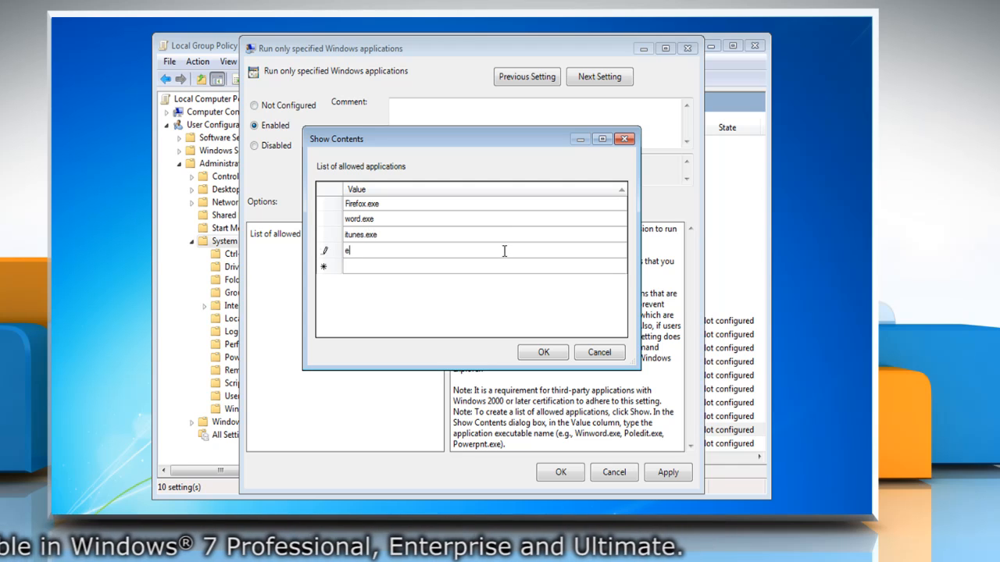
text(xcel.exe)
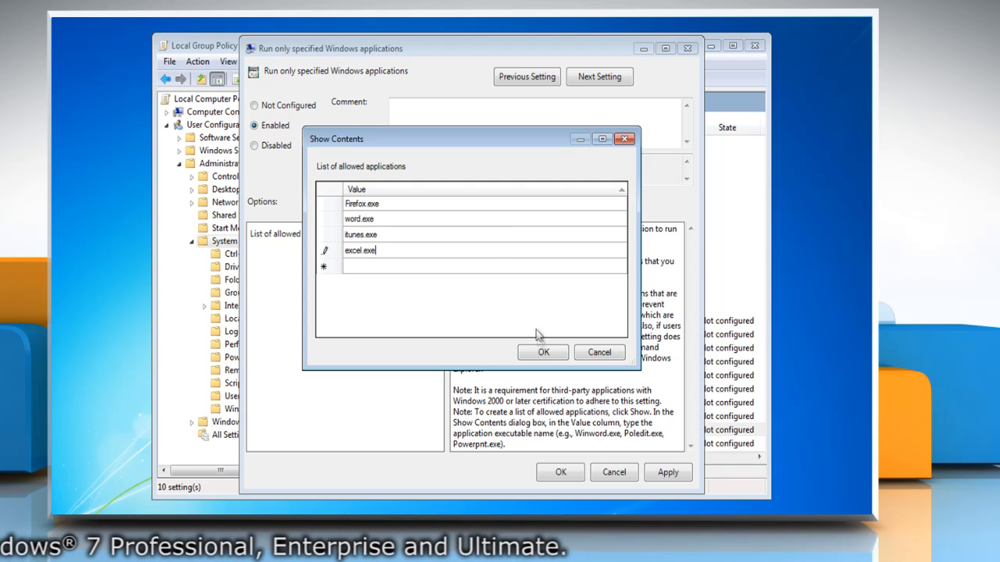
click(543, 351)
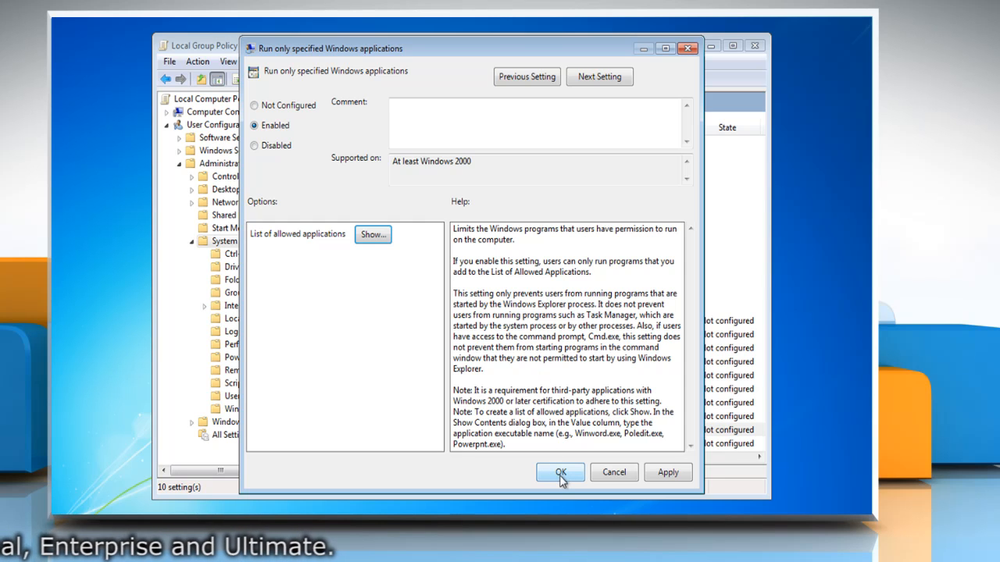
- Confirm the enabled policy dialog with OK
click(560, 471)
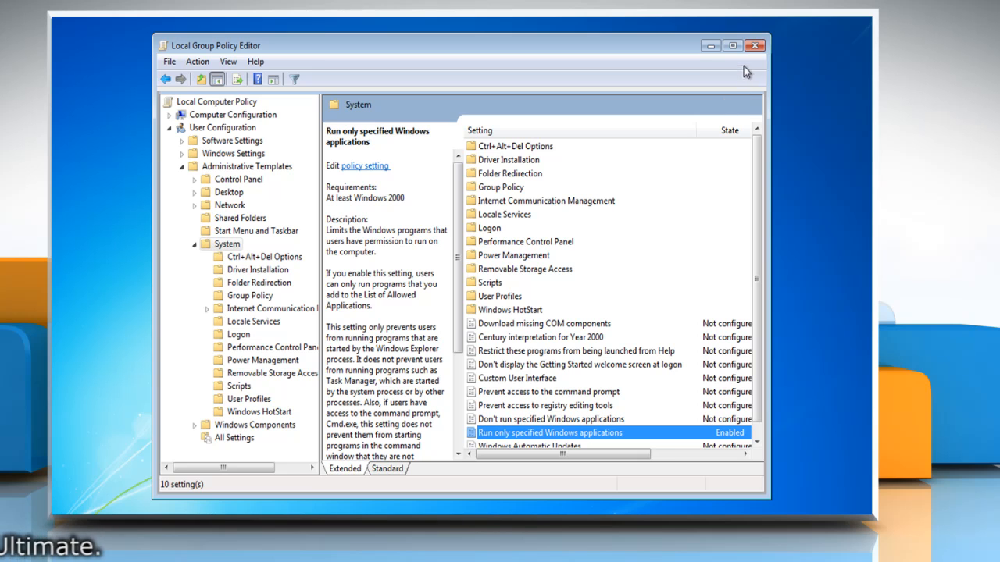
mouse_move(755, 46)
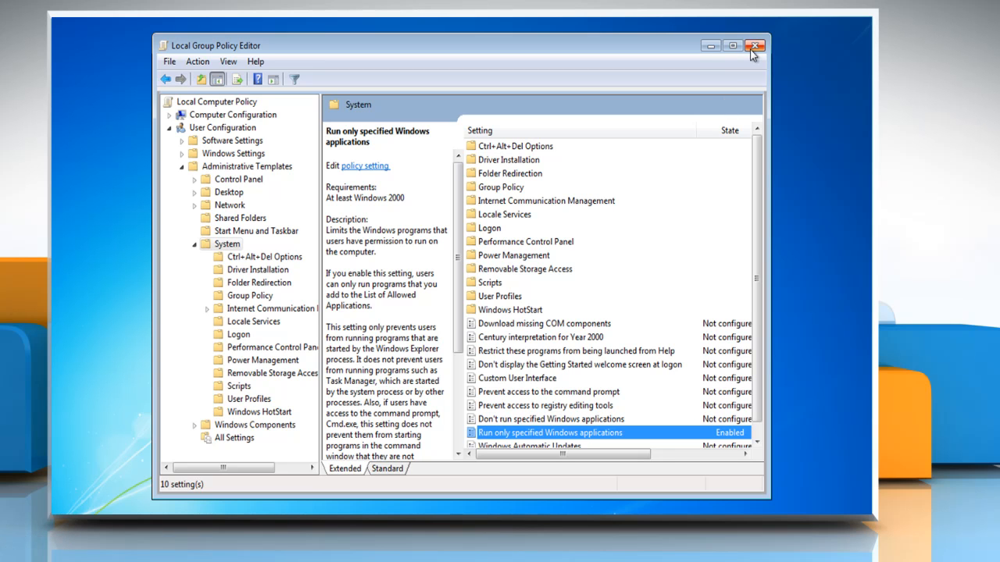